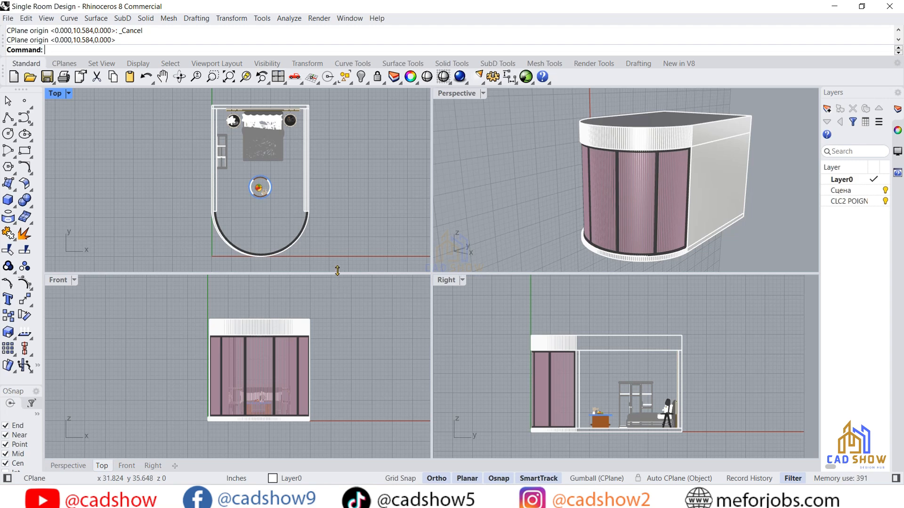
pyautogui.moveTo(359, 261)
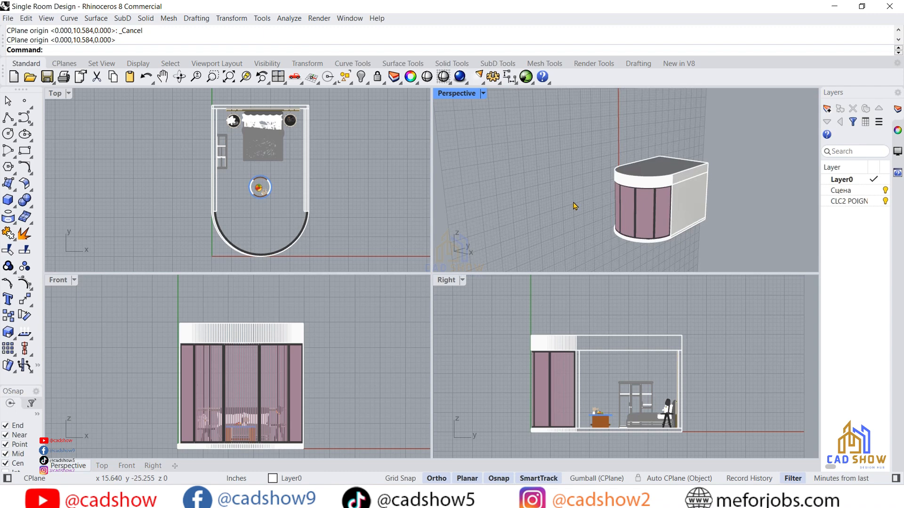
# - Orbit the Perspective view back so the whole room model shows against the upright grid
pyautogui.moveTo(574, 206); pyautogui.dragTo(613, 199)
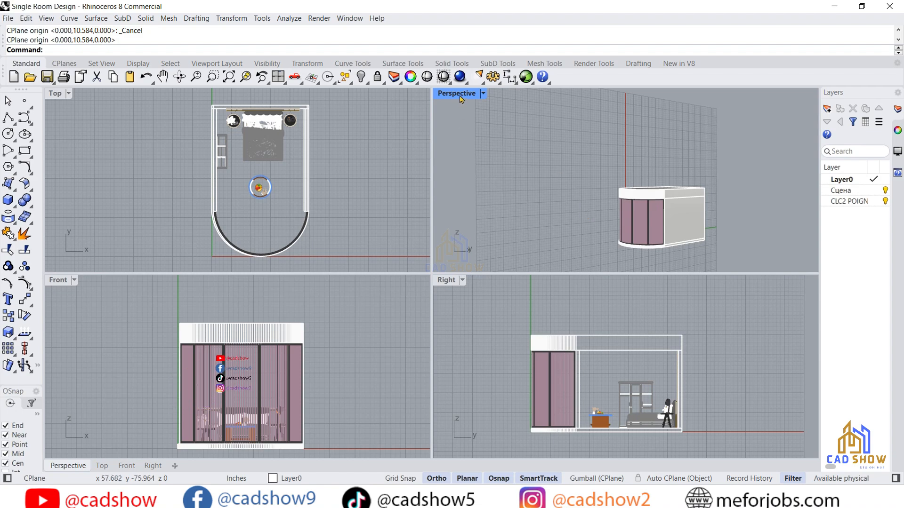
# - Maximize the Perspective viewport and orbit around the room model to see the vertical grid
pyautogui.doubleClick(457, 93)
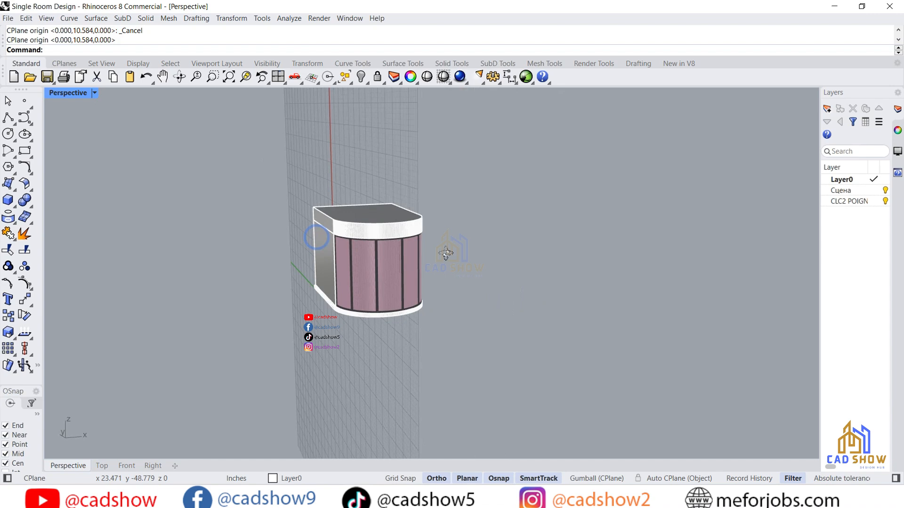
pyautogui.moveTo(444, 253); pyautogui.dragTo(322, 257)
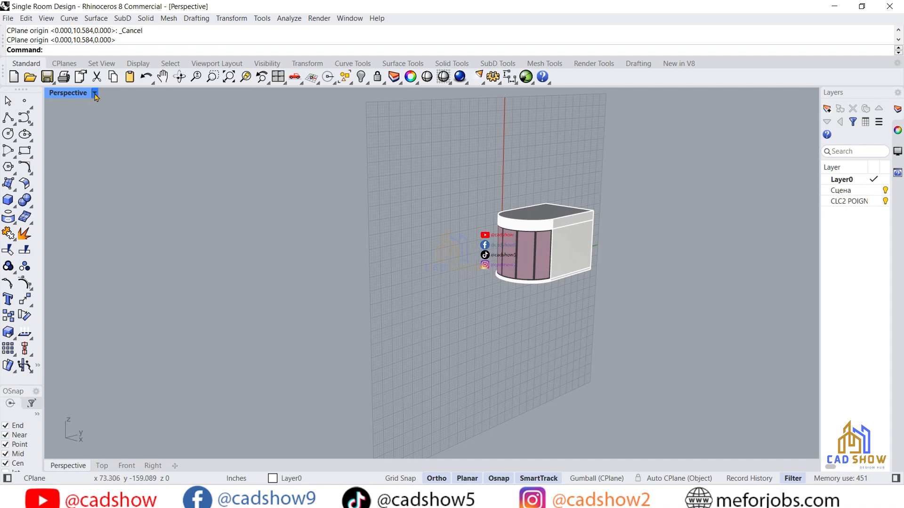
# - Set the Perspective construction plane to World Front and orbit to inspect it
pyautogui.click(94, 93)
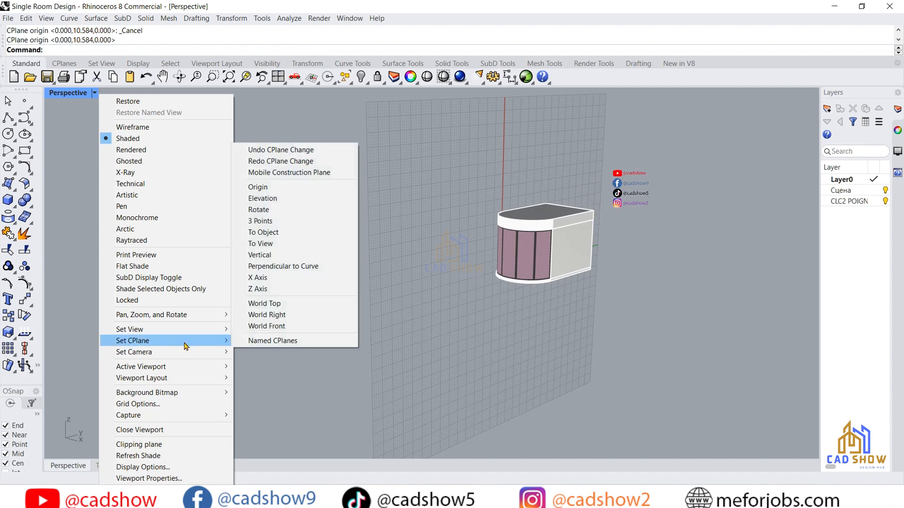
pyautogui.moveTo(266, 327)
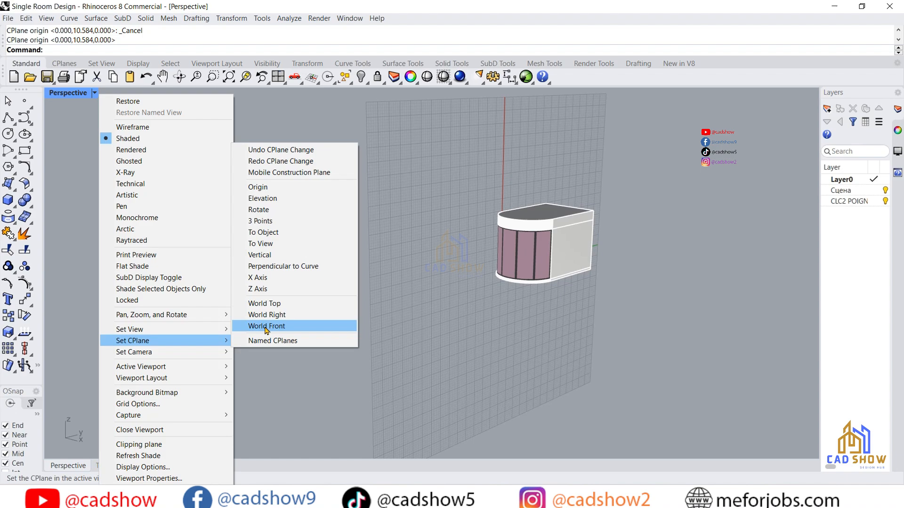
pyautogui.click(265, 326)
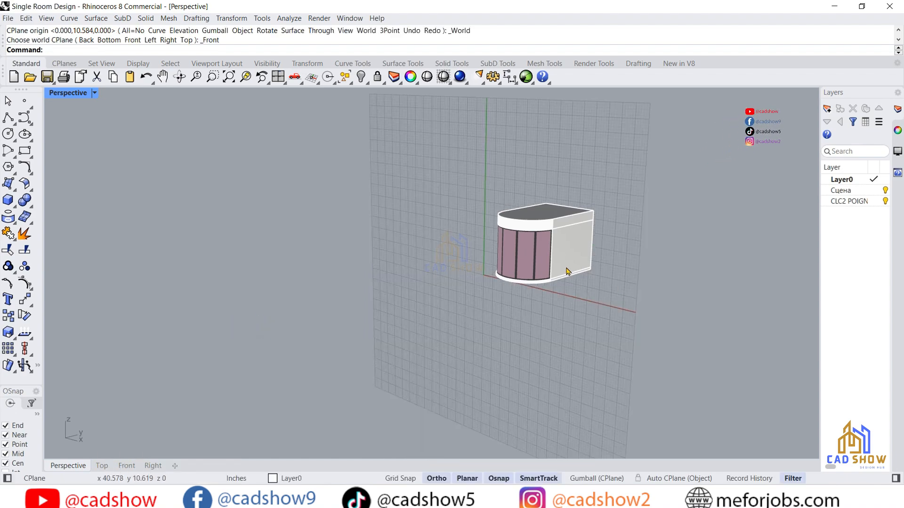
pyautogui.moveTo(565, 272); pyautogui.dragTo(484, 298)
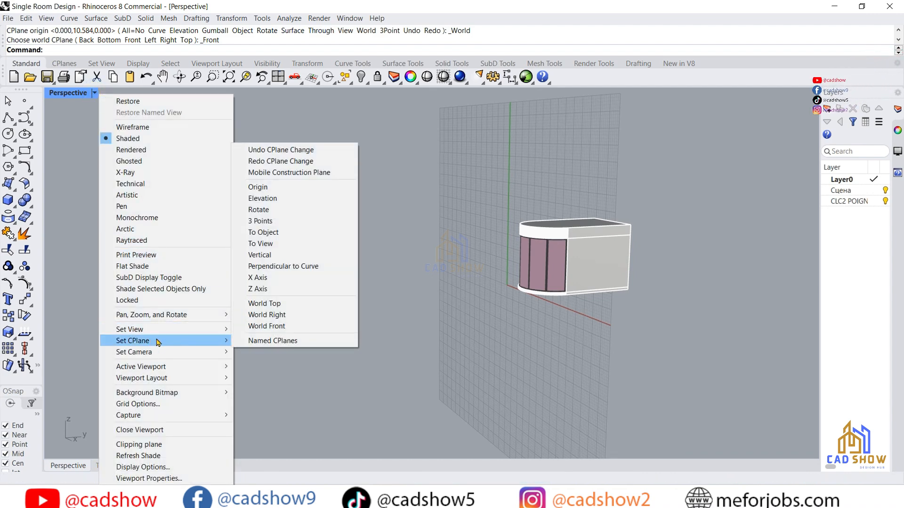
pyautogui.moveTo(266, 315)
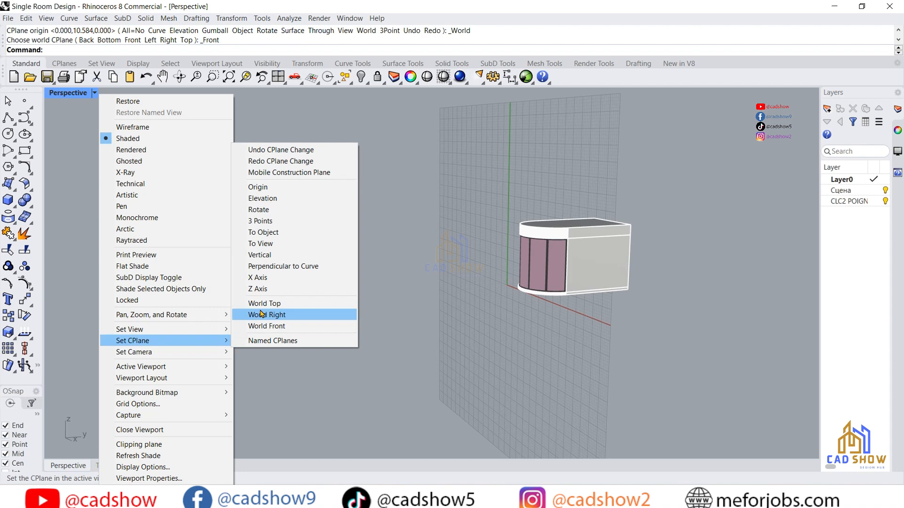
pyautogui.moveTo(260, 289)
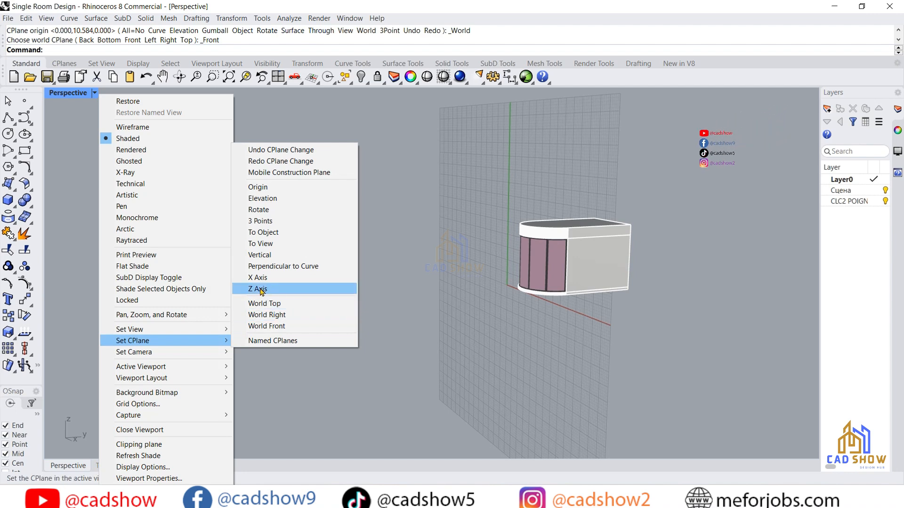
pyautogui.moveTo(262, 232)
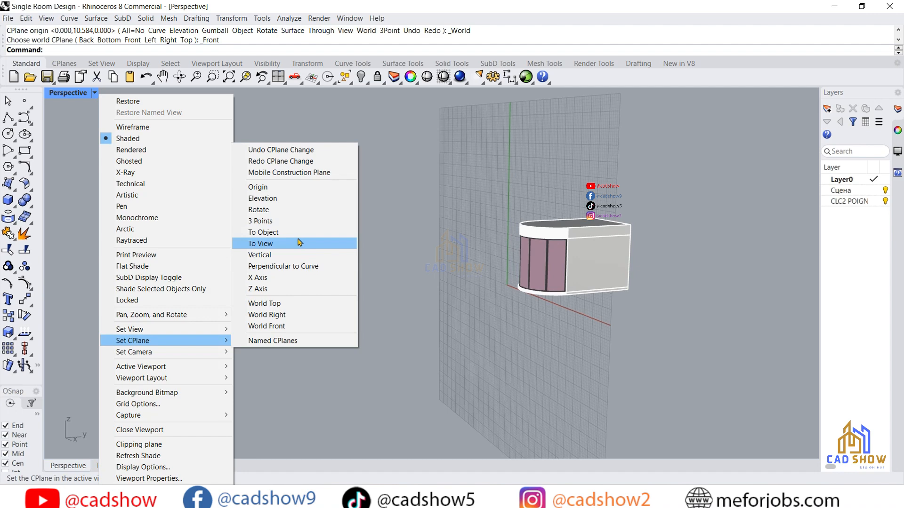
pyautogui.moveTo(263, 303)
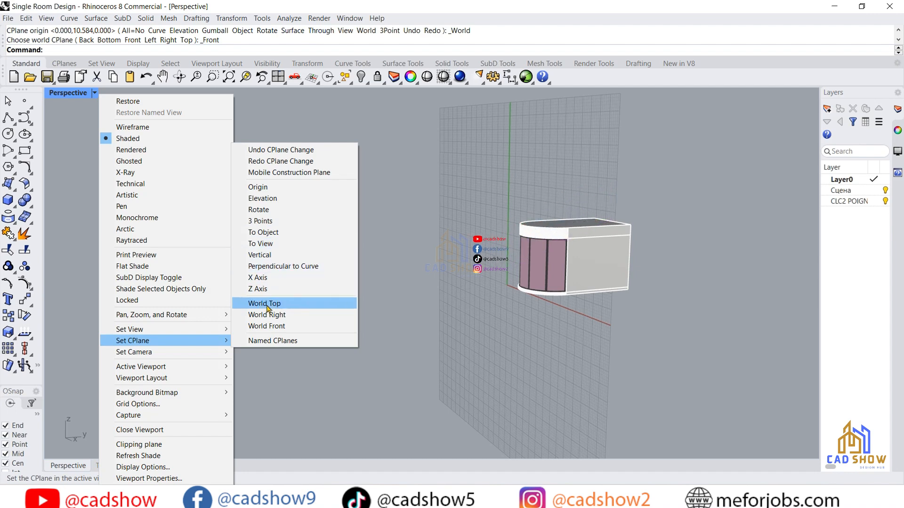
# - Reset the construction plane to World Top and orbit to look down on the flat grid
pyautogui.click(264, 303)
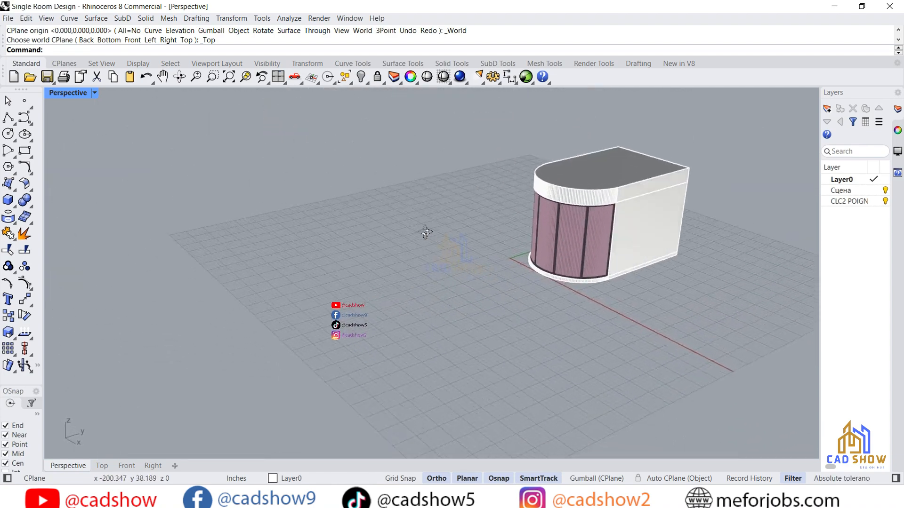
pyautogui.moveTo(426, 231); pyautogui.dragTo(496, 248)
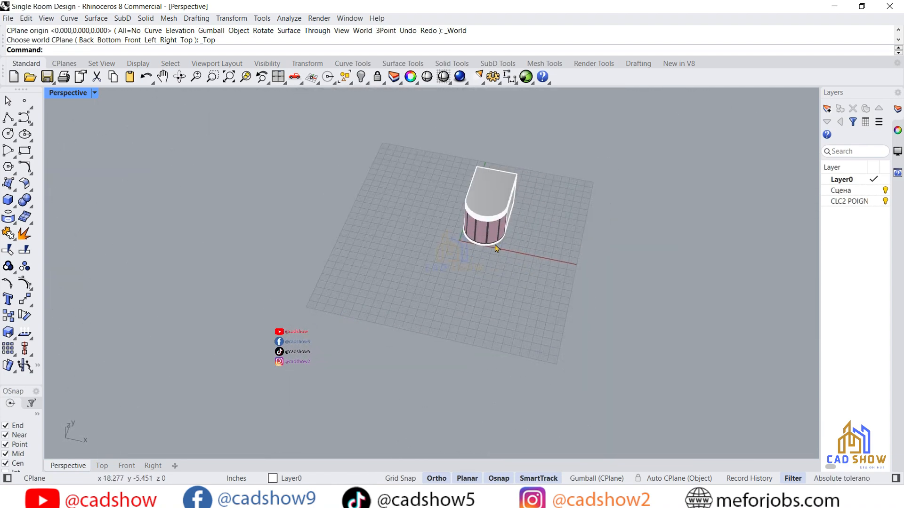